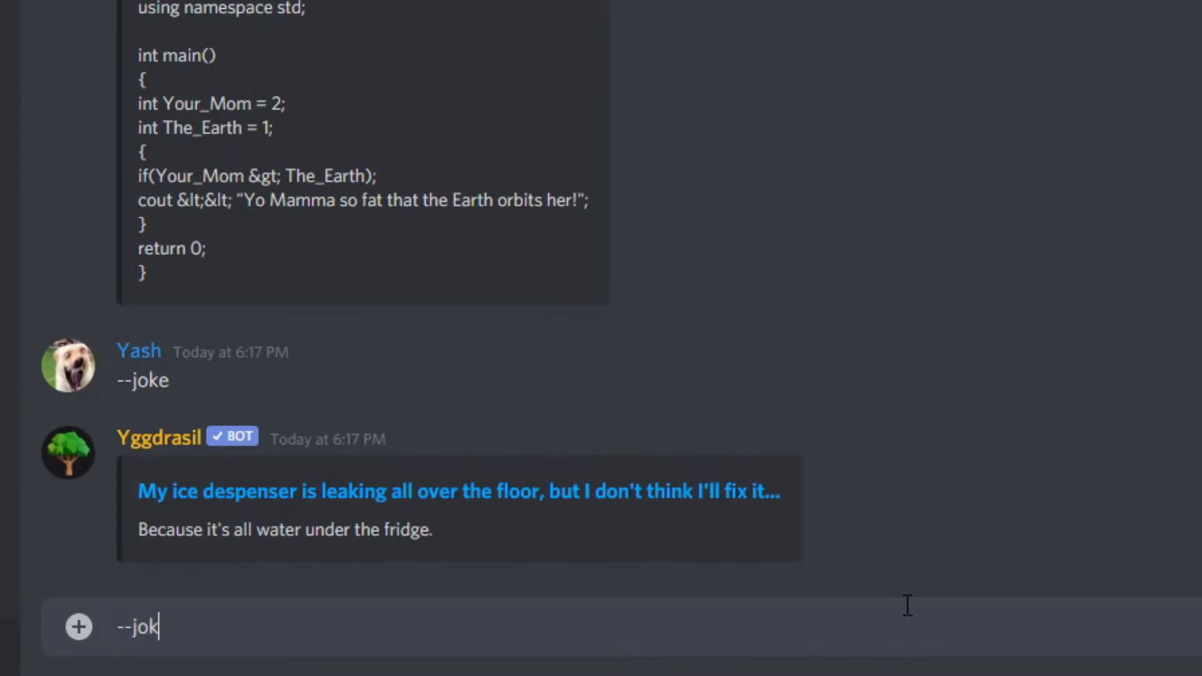
Send the --joke command so the bot replies with a new broken-leg joke.
key("enter")
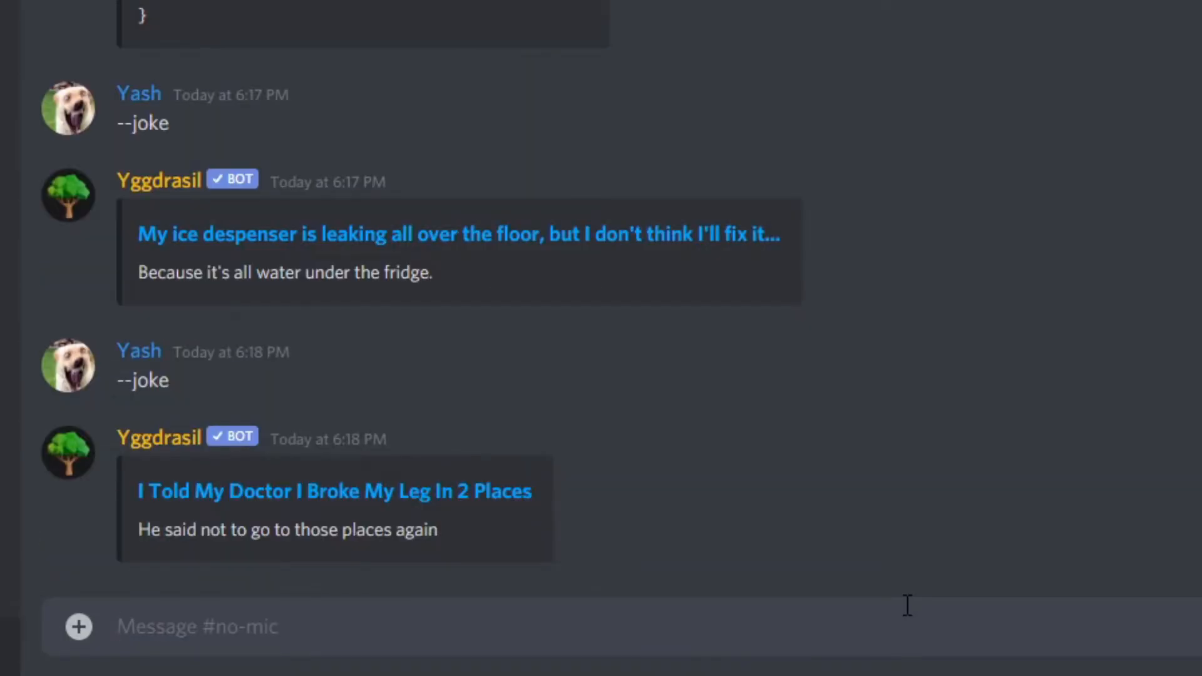